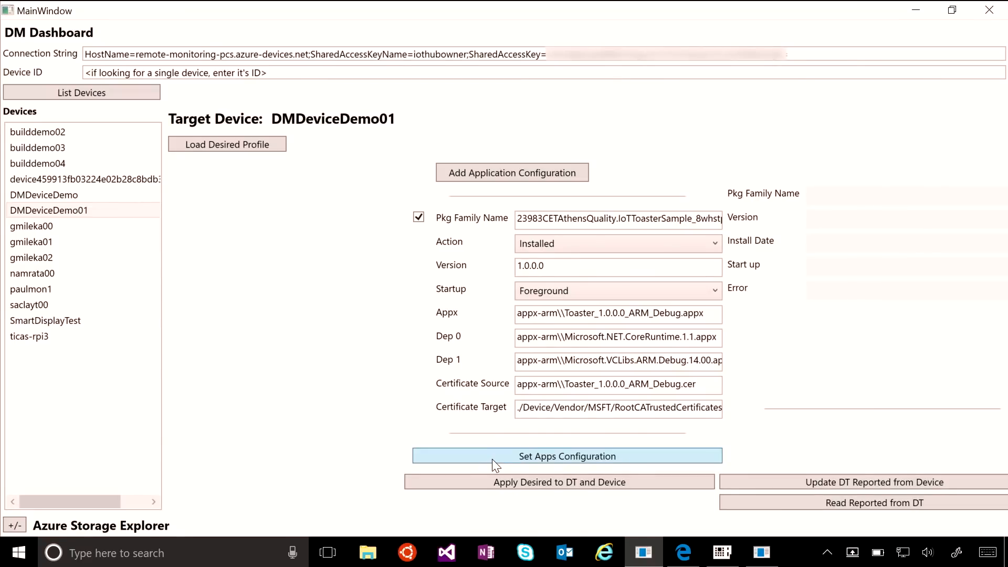
Send DMDeviceDemo01's Toaster app install configuration to the Device Twin and dismiss the confirmation
{"action": "left_click", "coordinate": [566, 456]}
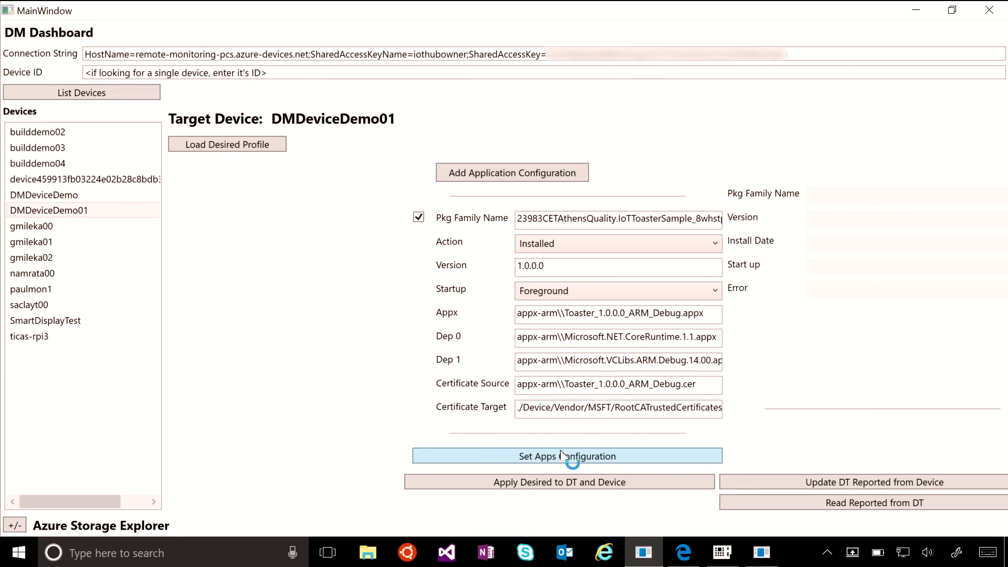
{"action": "left_click", "coordinate": [566, 456]}
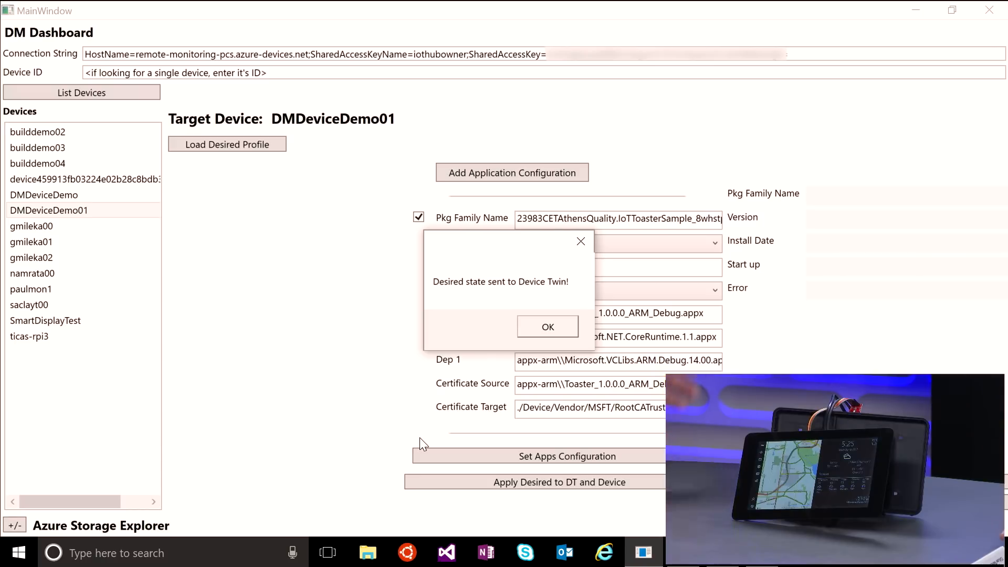
{"action": "mouse_move", "coordinate": [707, 370]}
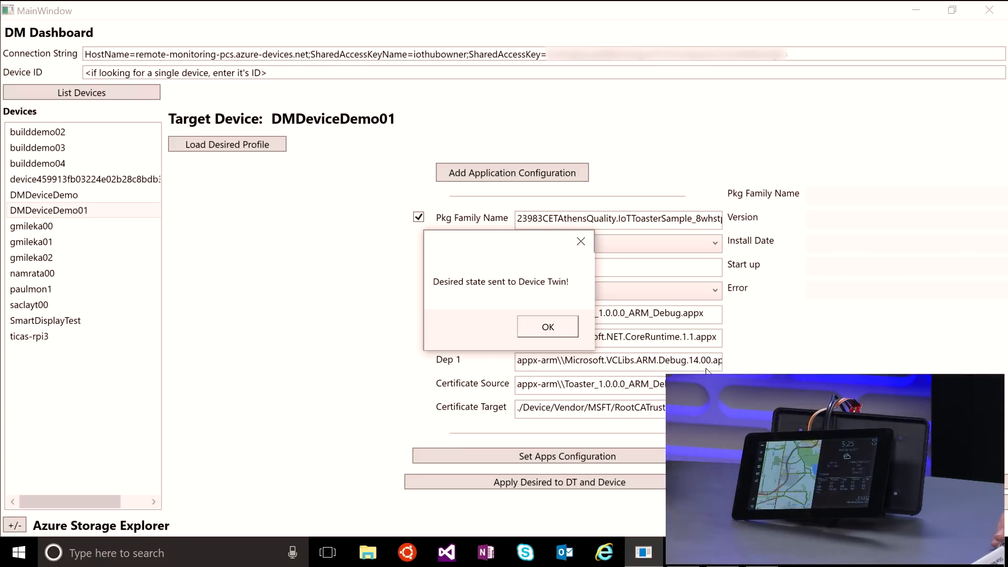
{"action": "left_click", "coordinate": [547, 327]}
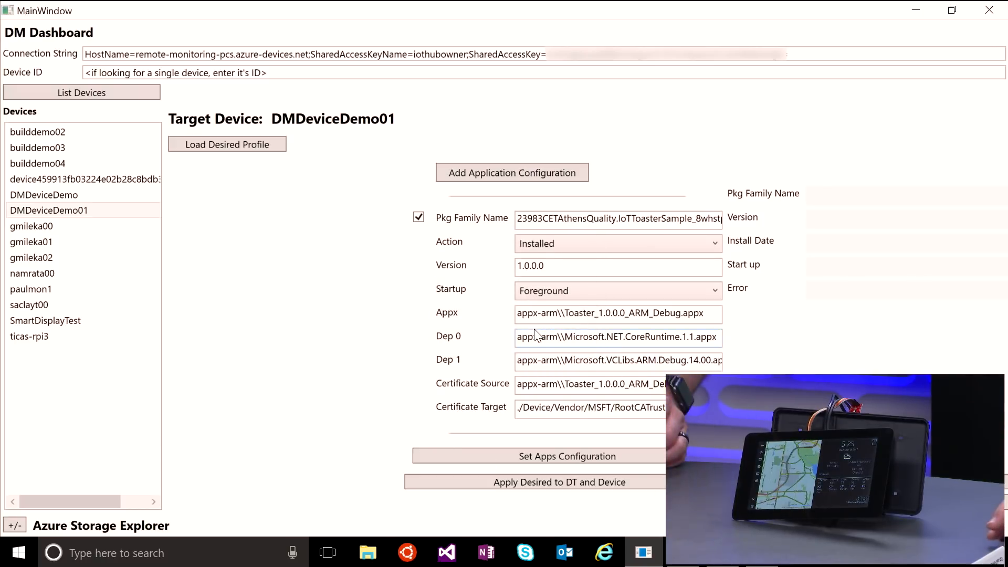